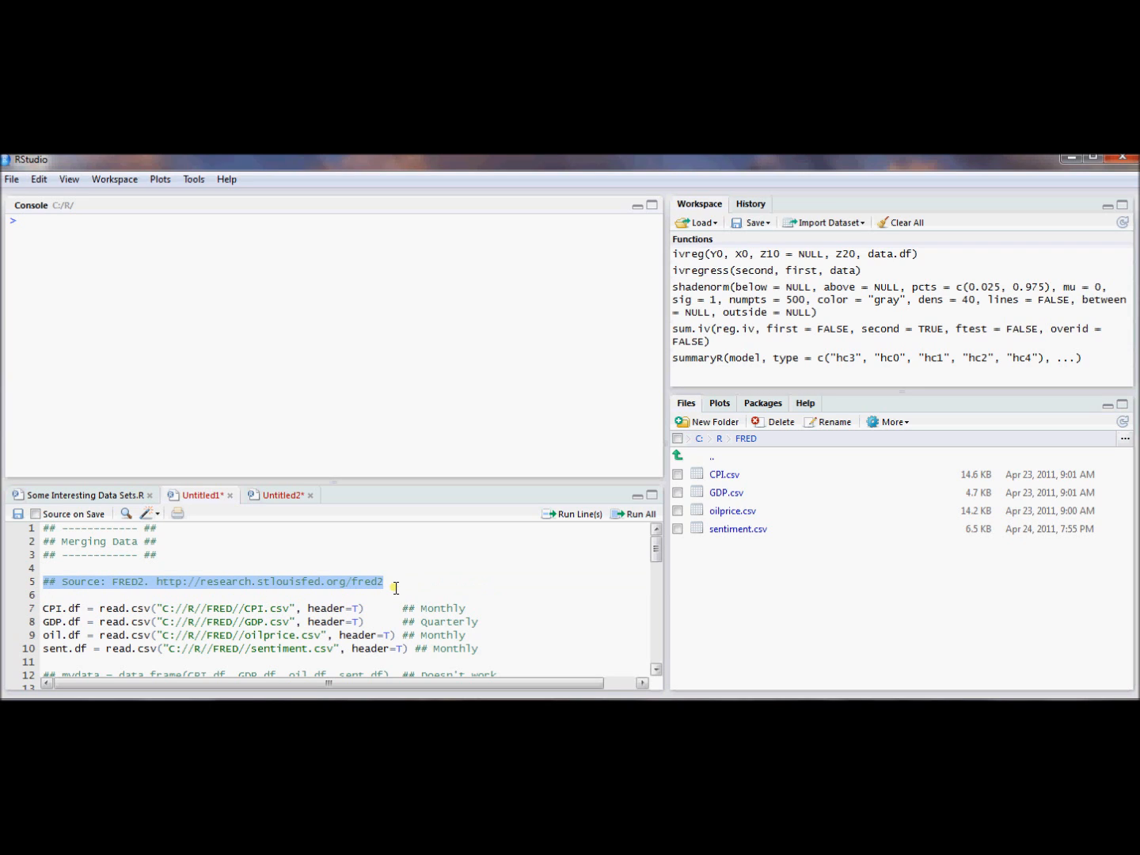
mouse_move(412, 586)
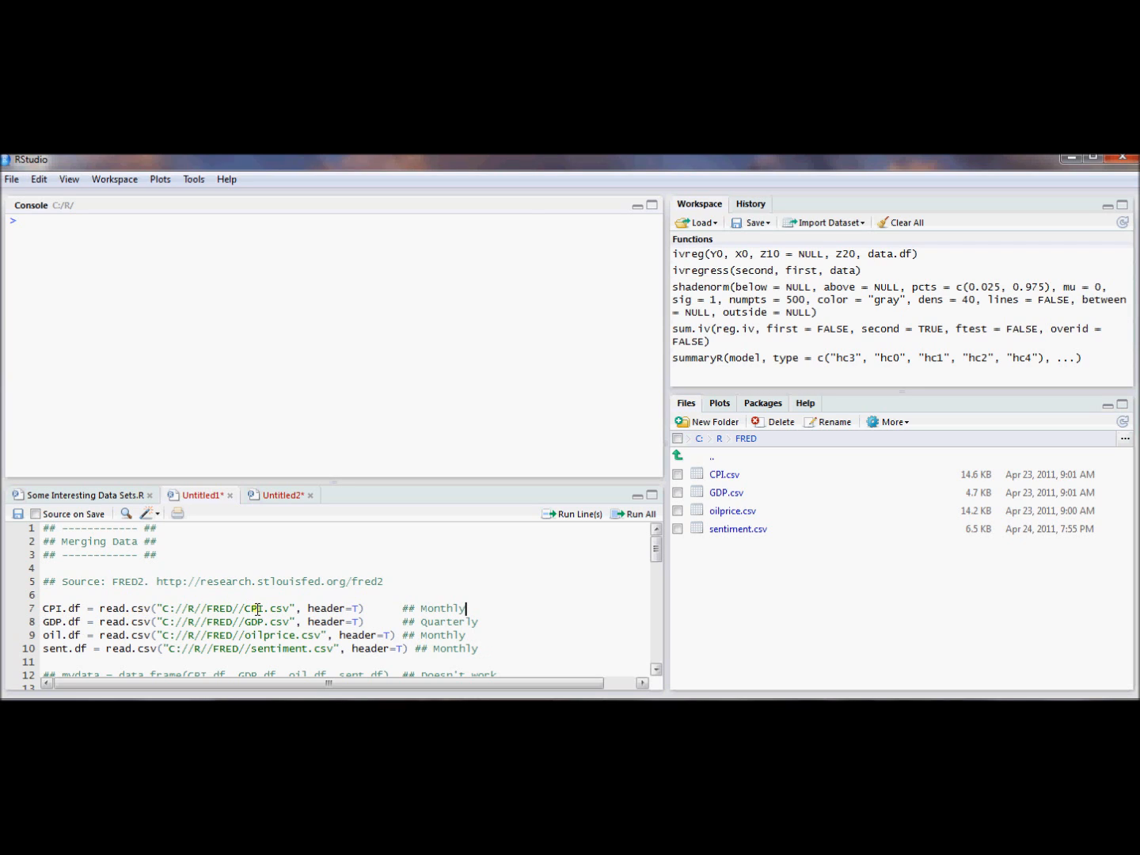
Run the four read.csv lines to load CPI.df, GDP.df, oil.df and sent.df into the workspace.
double_click(255, 608)
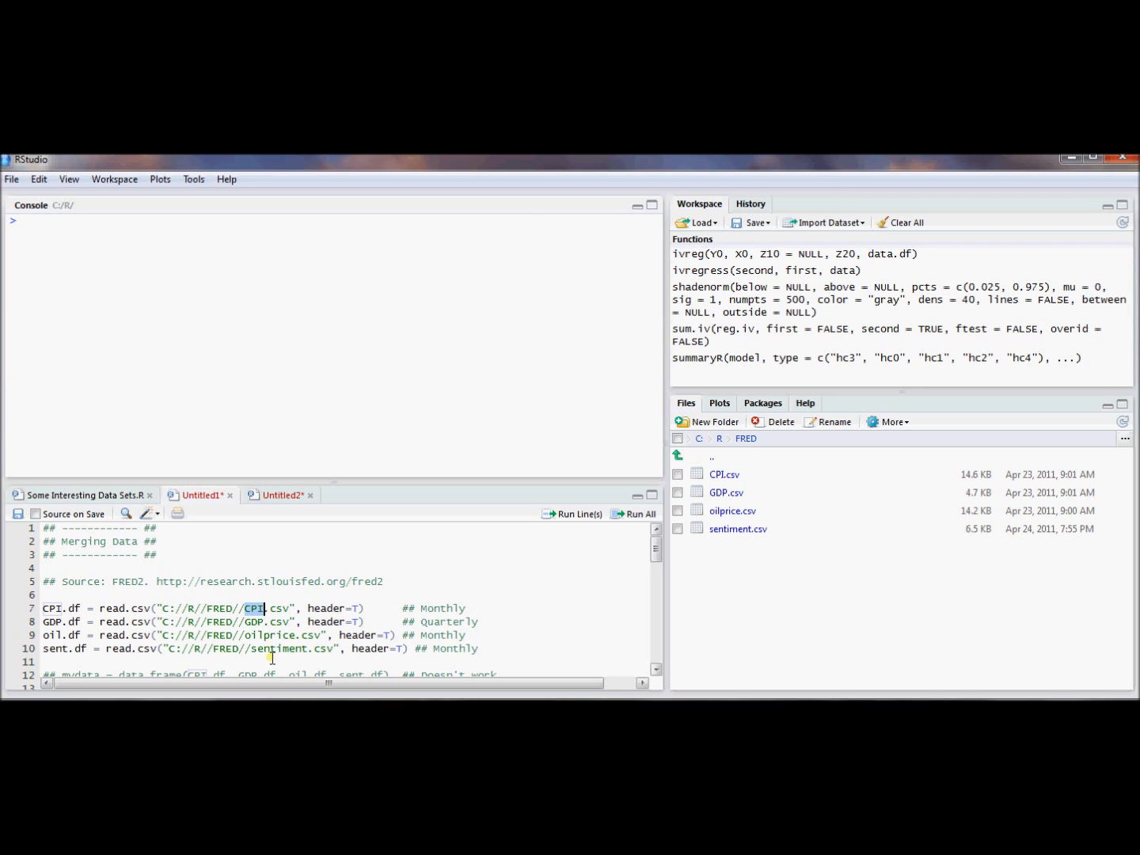
double_click(254, 620)
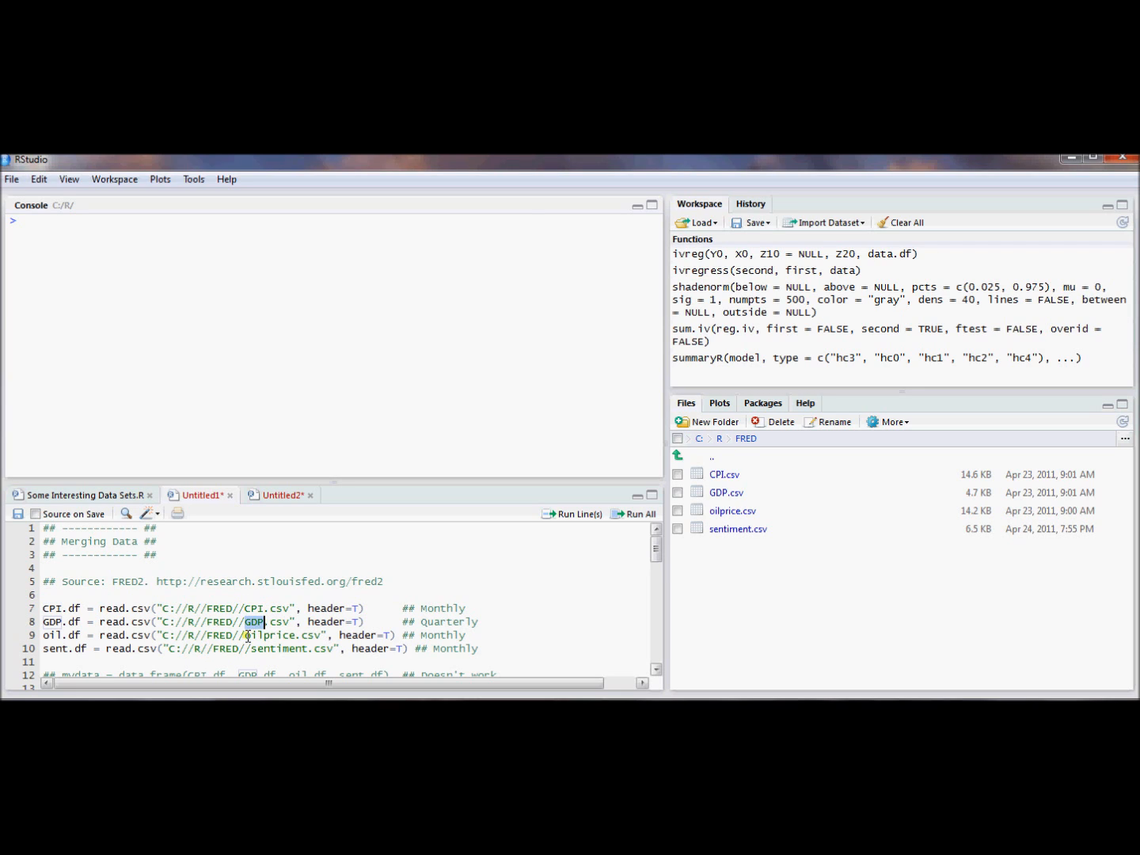
double_click(269, 635)
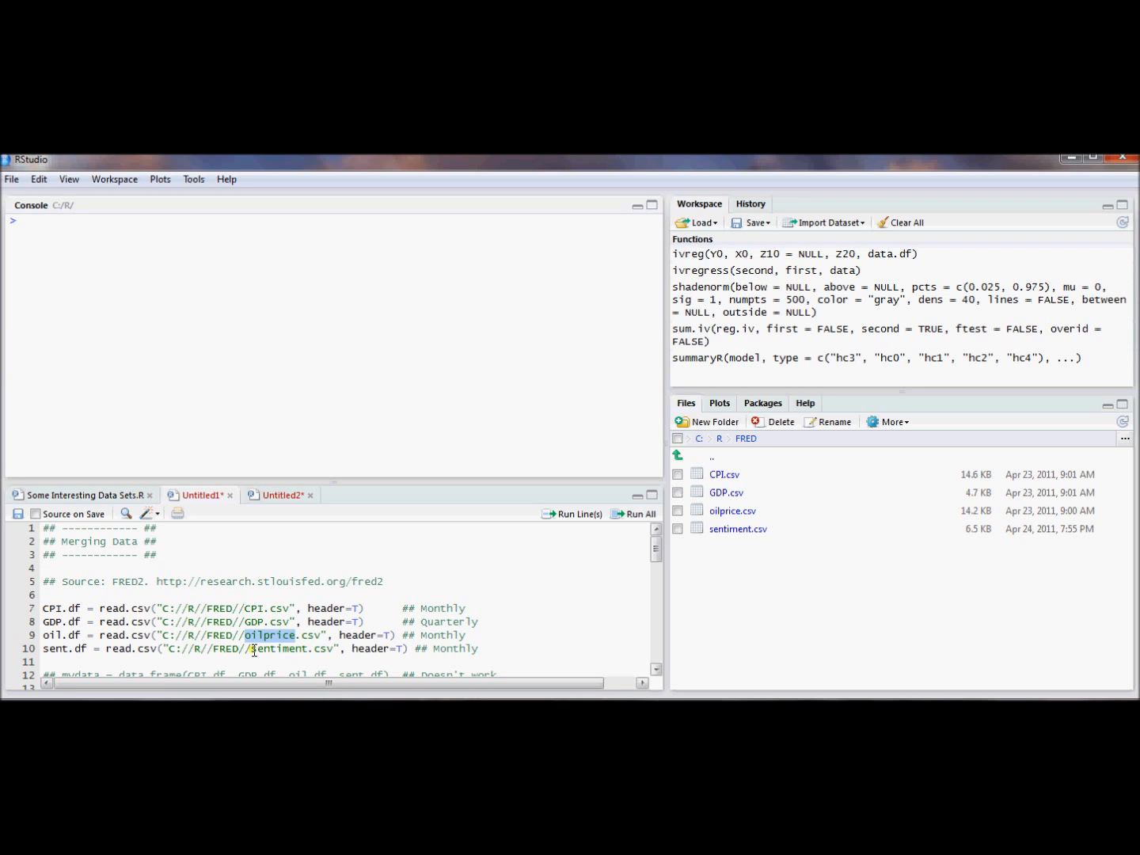
double_click(277, 649)
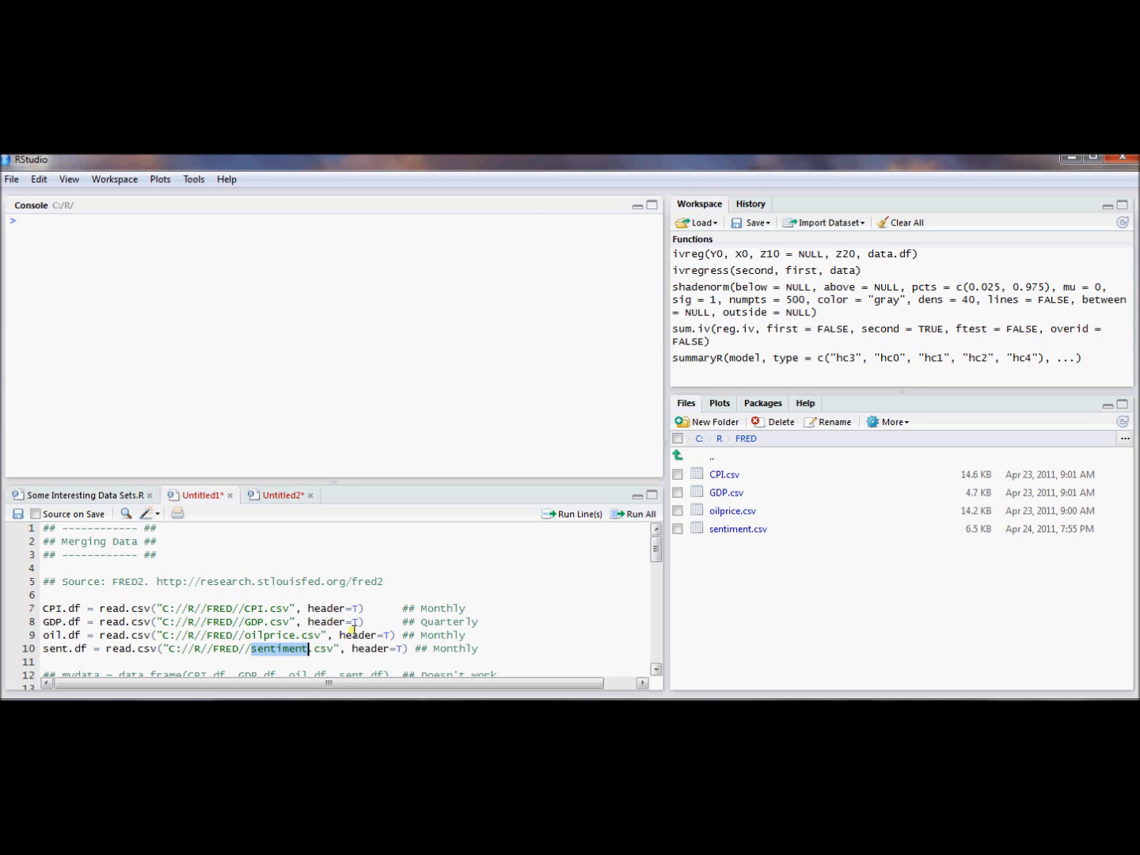
mouse_move(253, 608)
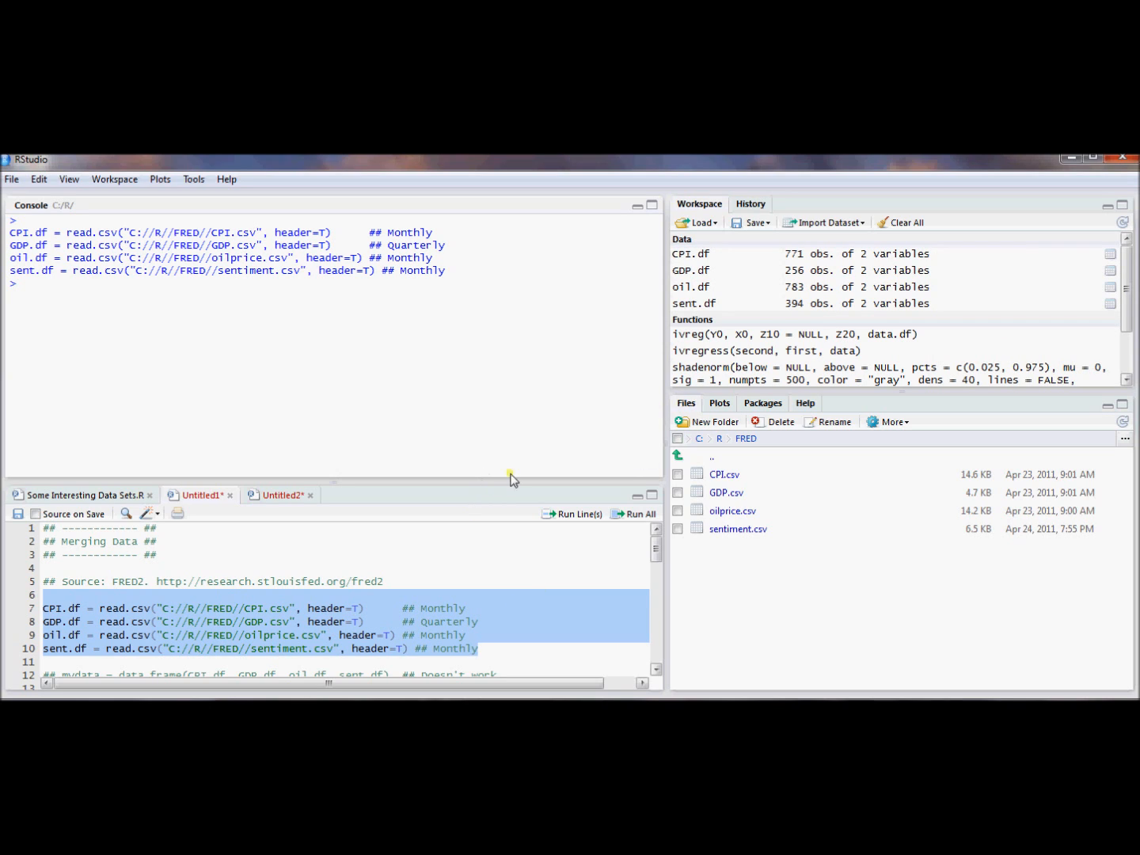
mouse_move(821, 260)
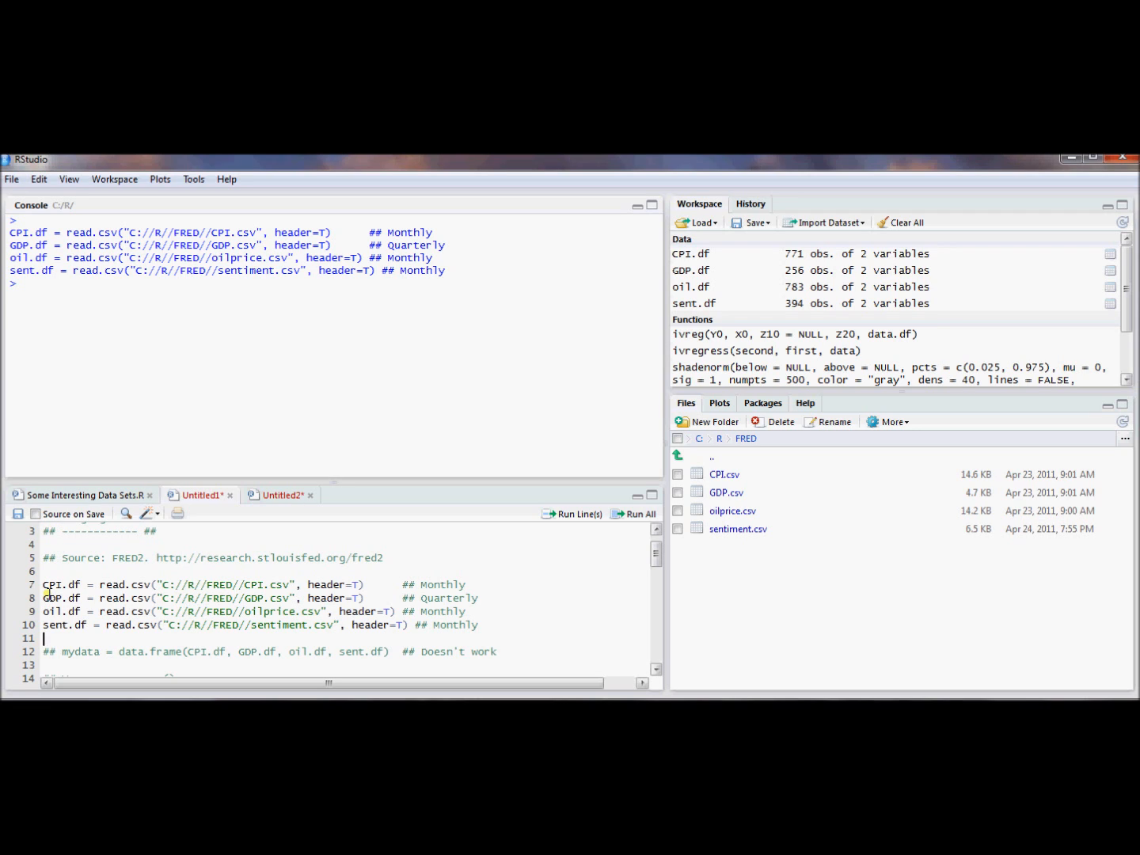
mouse_move(126, 659)
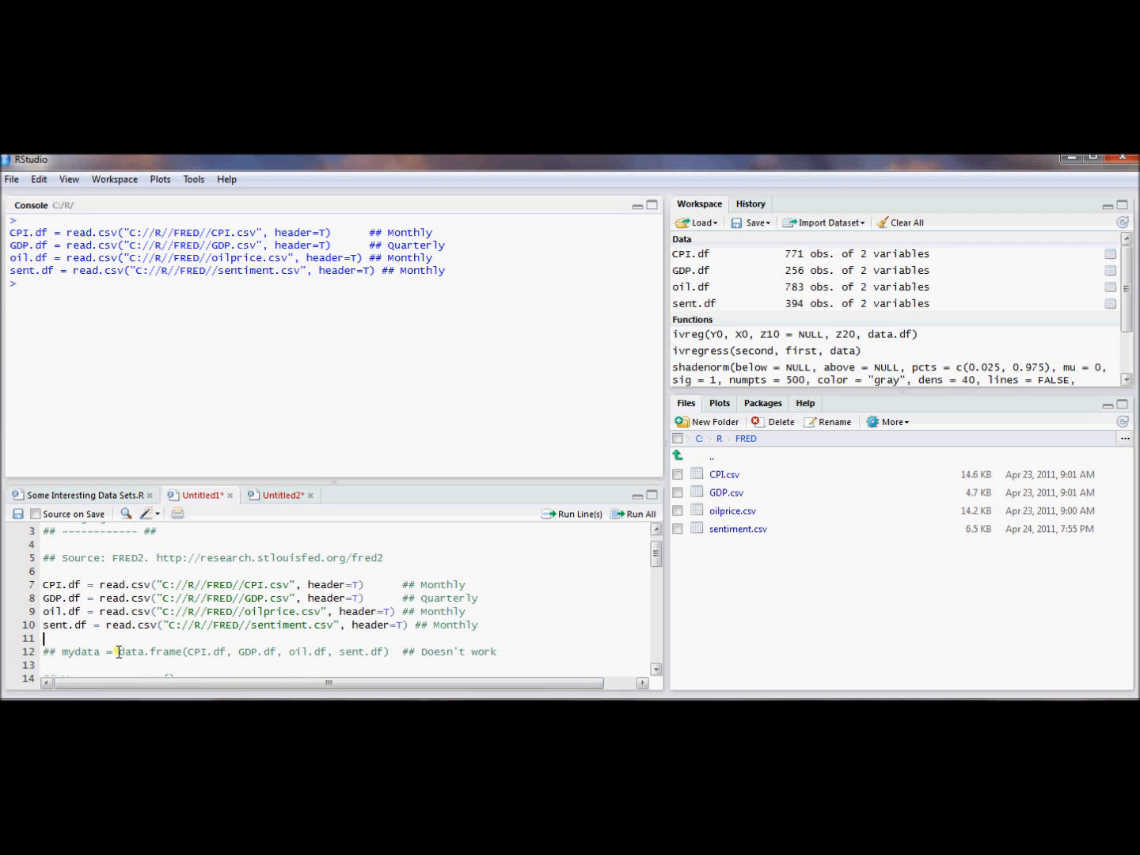
drag(117, 653, 390, 653)
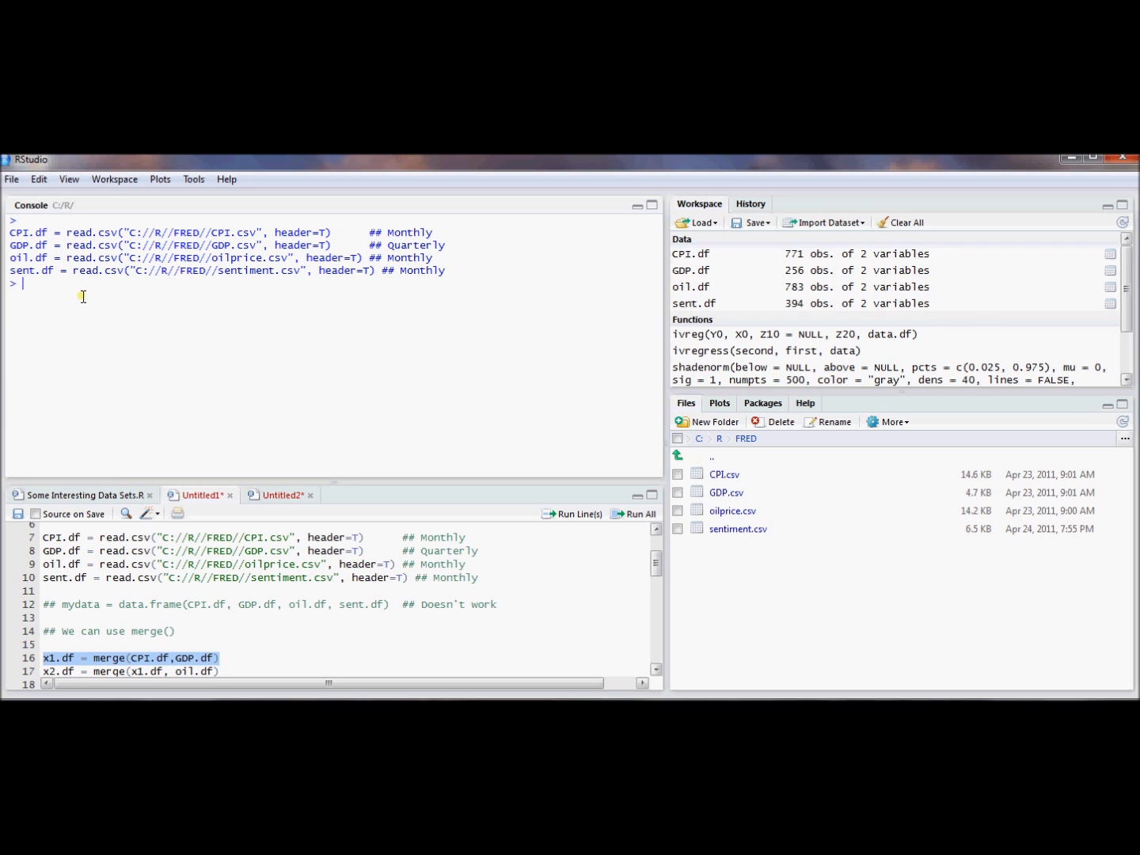
Inspect names(CPI.df) and CPI.df in the console, then merge CPI.df and GDP.df into x1.df.
text(names(CPI.df))
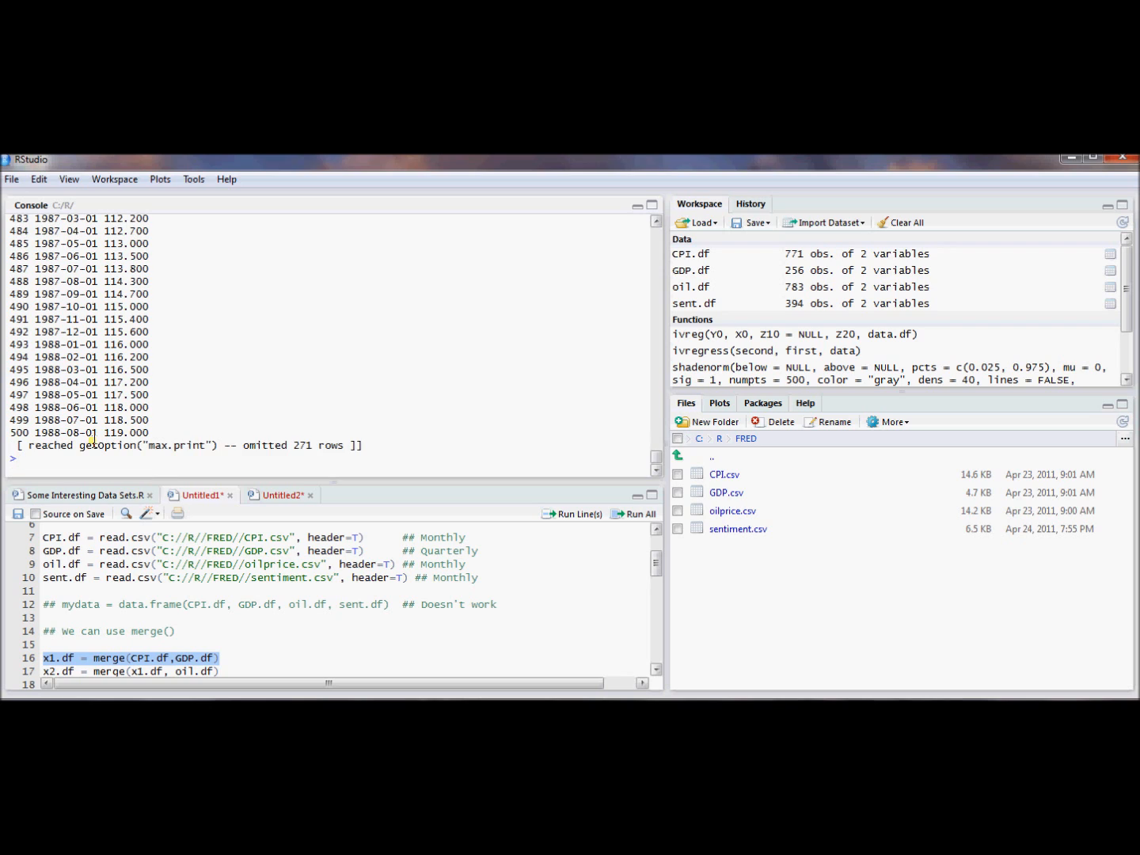
text(CPI.df)
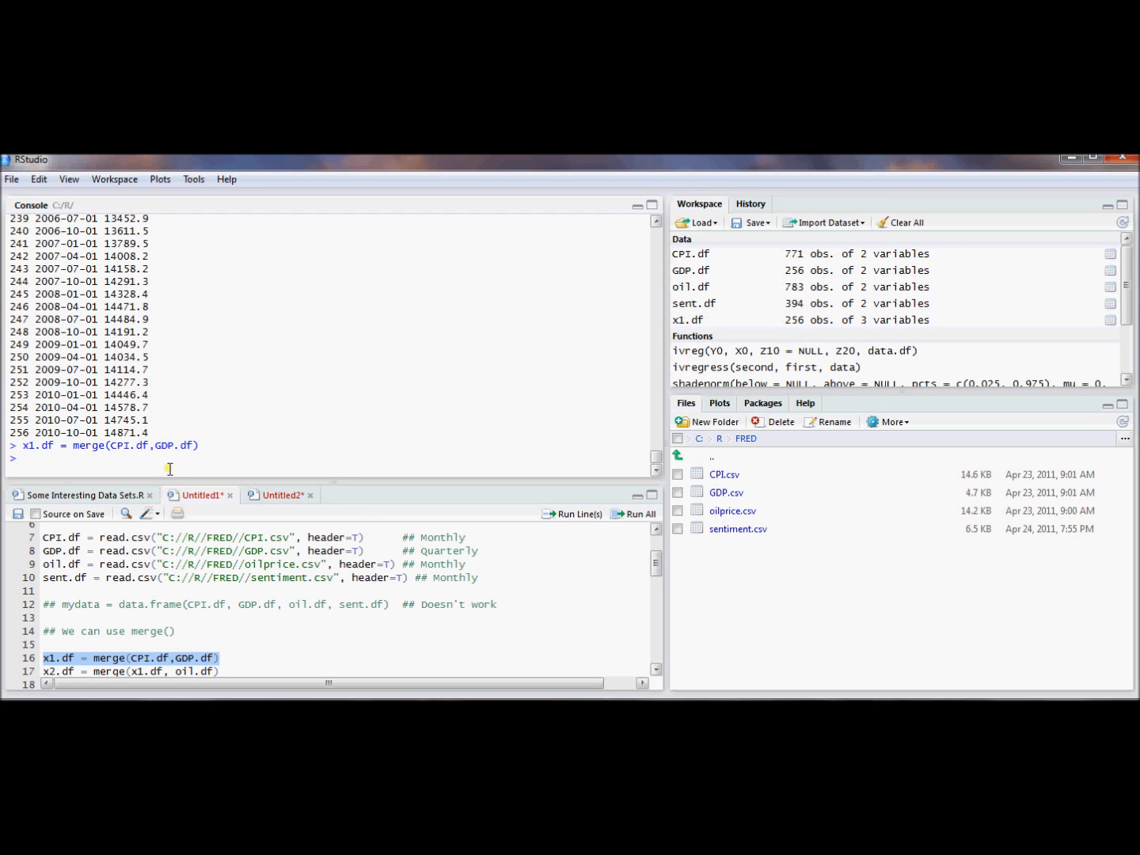
Print x1.df in the console to show its DATE, CPI and GDP columns.
text(x1.df)
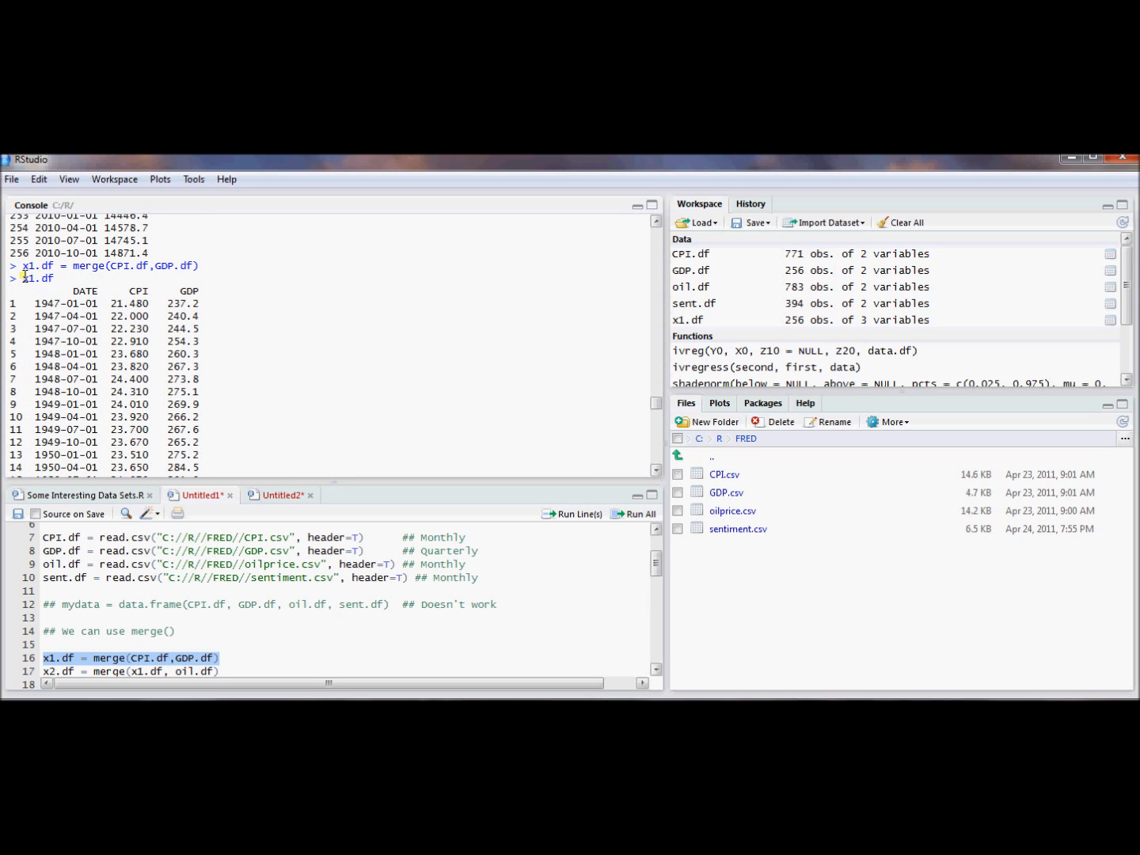
mouse_move(129, 293)
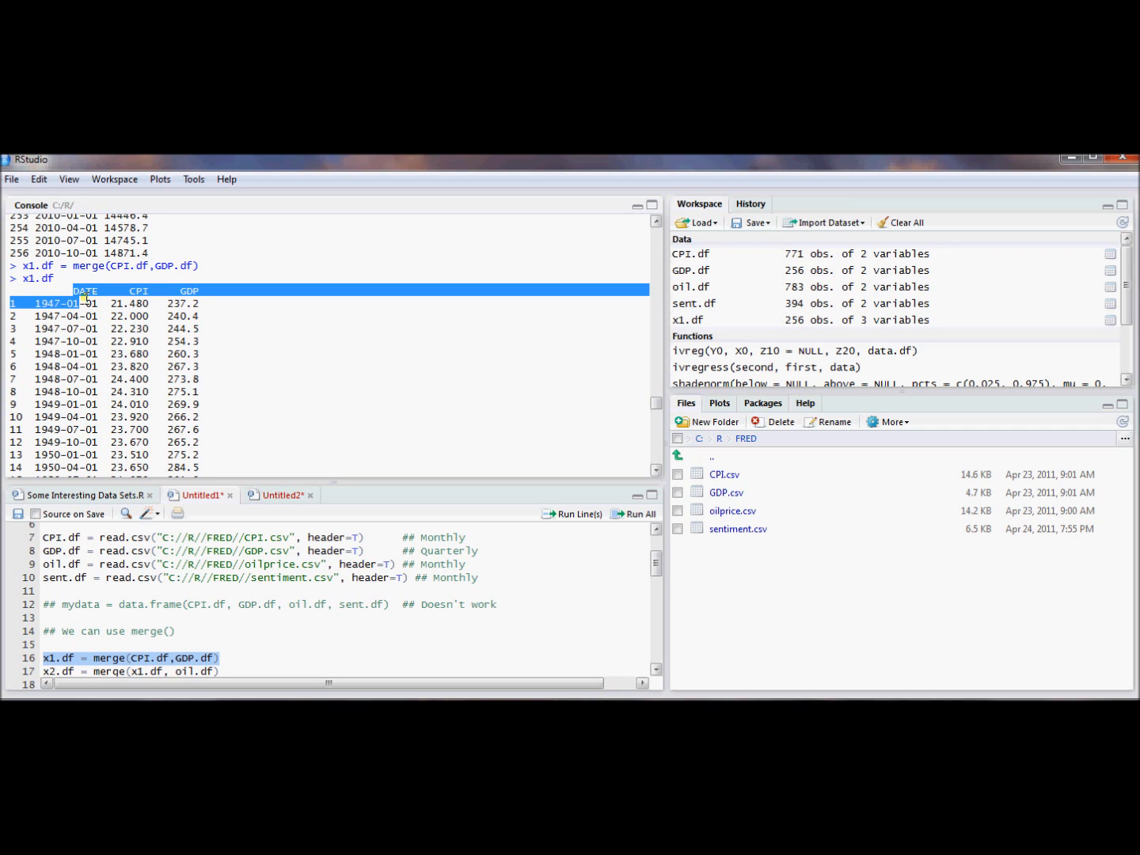
click(593, 513)
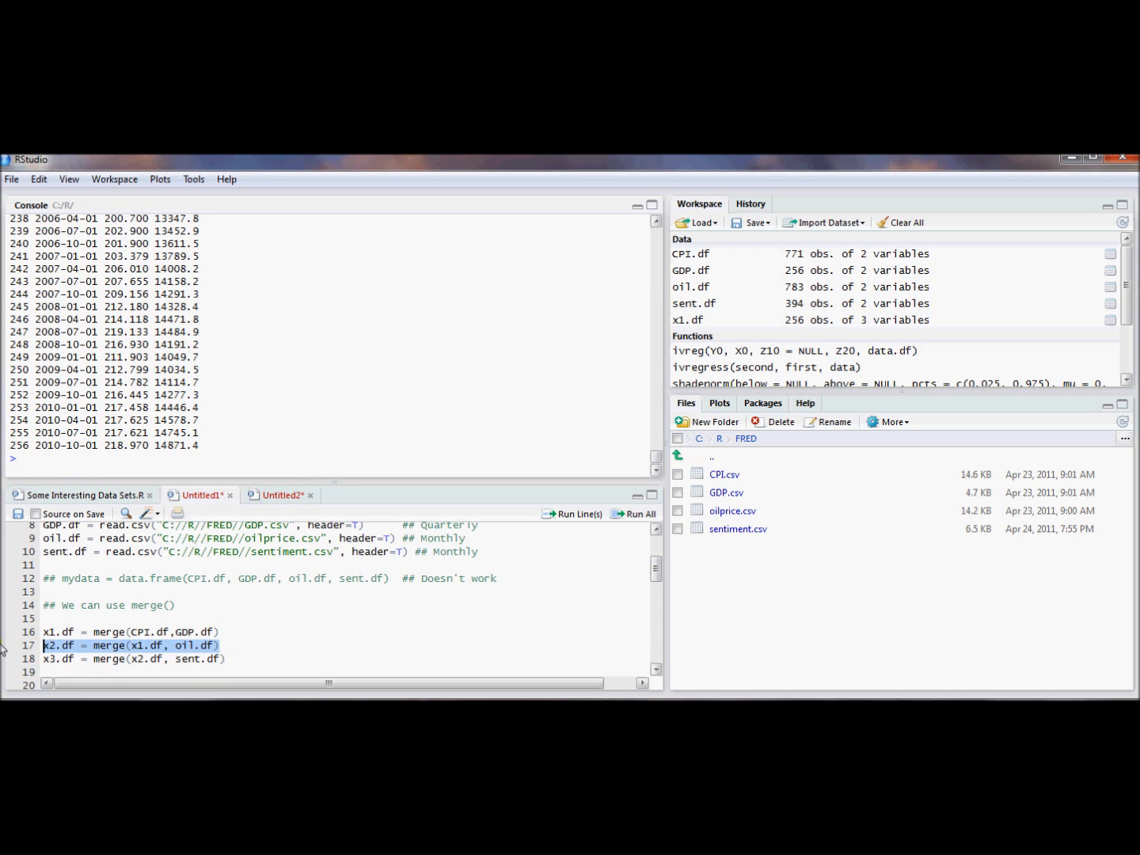
Merge oil.df into x2.df and sent.df into x3.df, then print x3.df's 132 rows of five columns.
click(575, 513)
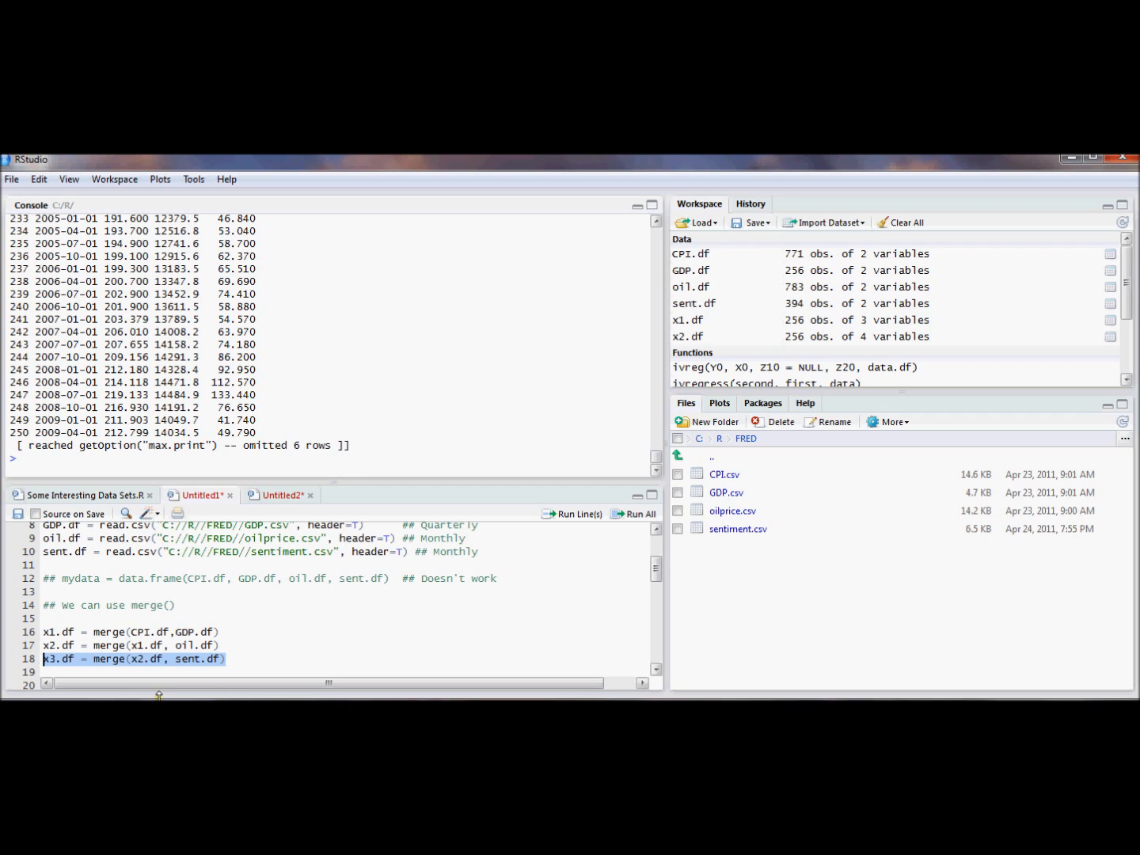
mouse_move(562, 543)
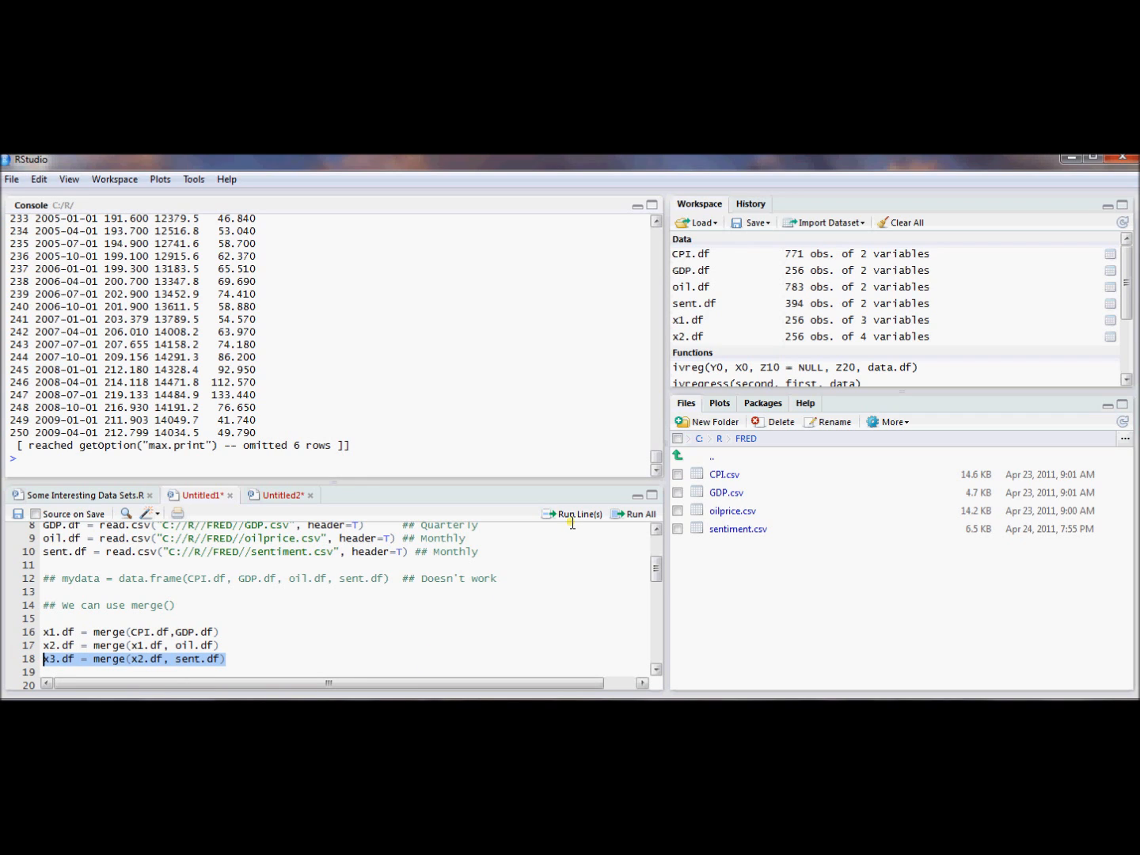
click(577, 513)
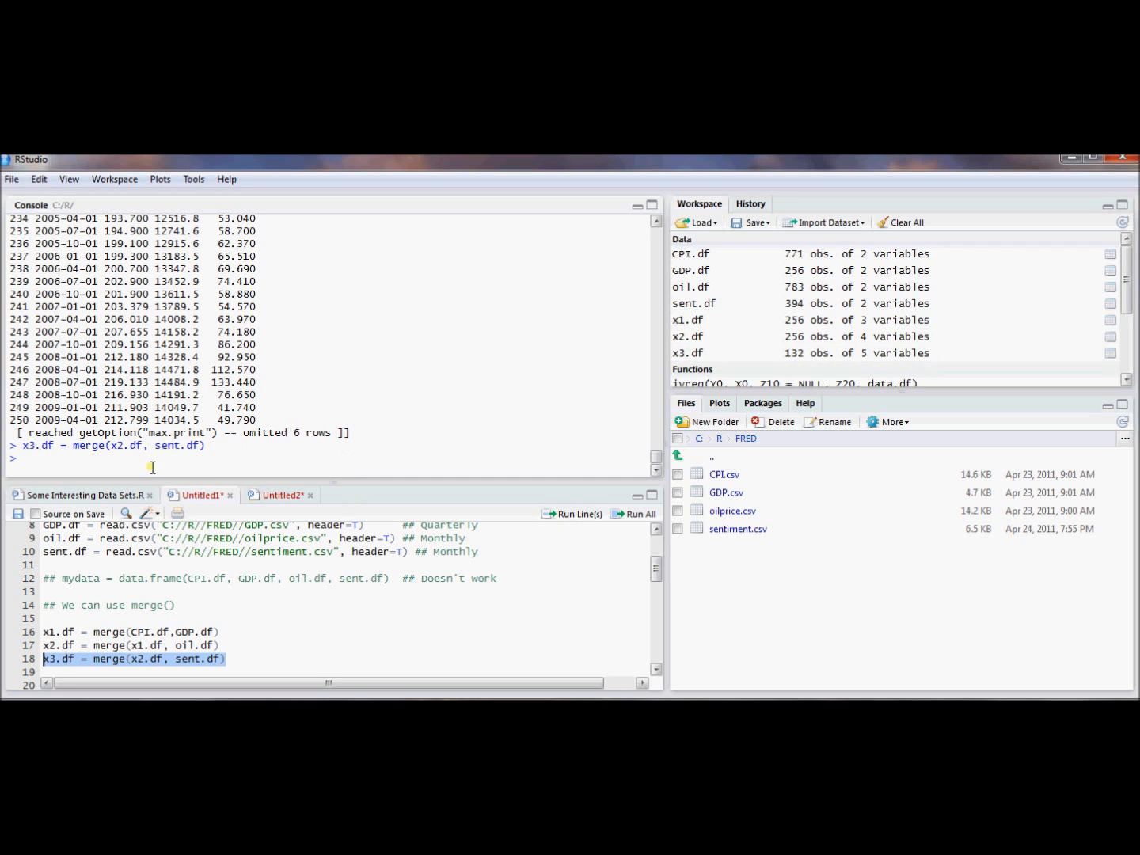
text(x3)
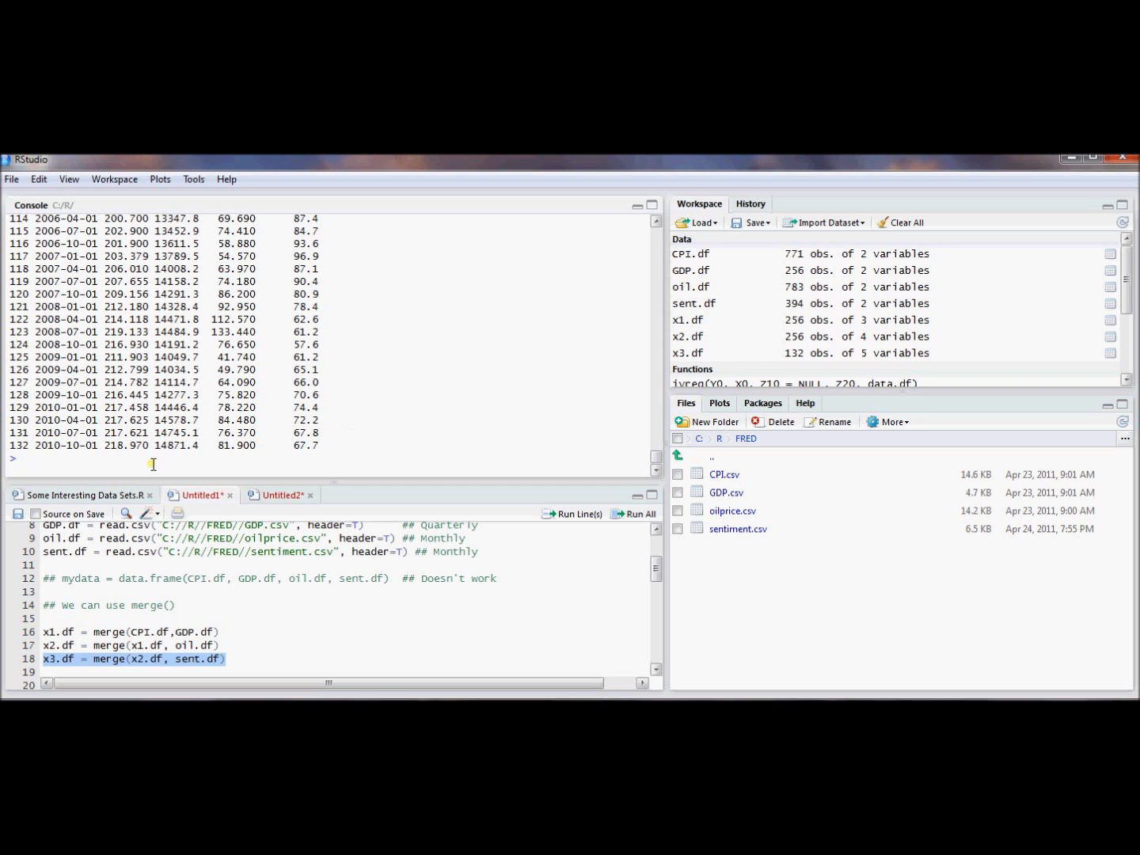
mouse_move(623, 470)
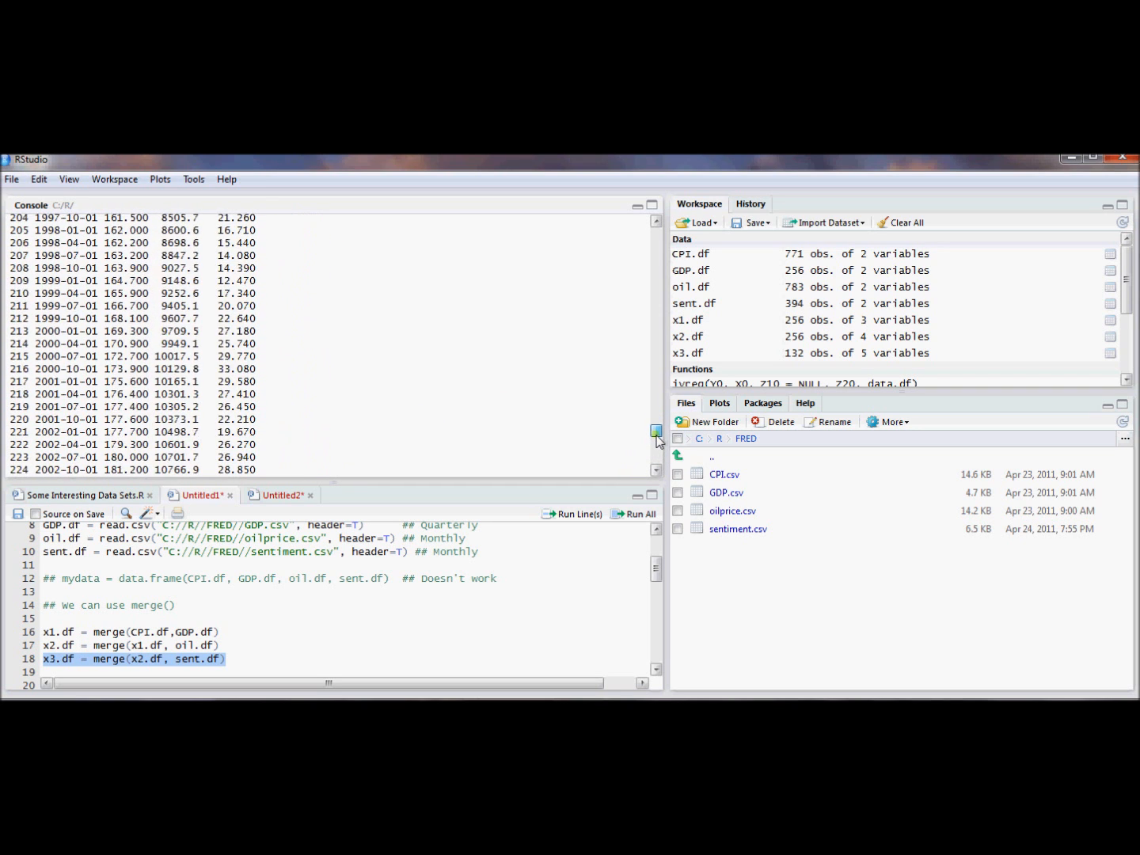
click(580, 513)
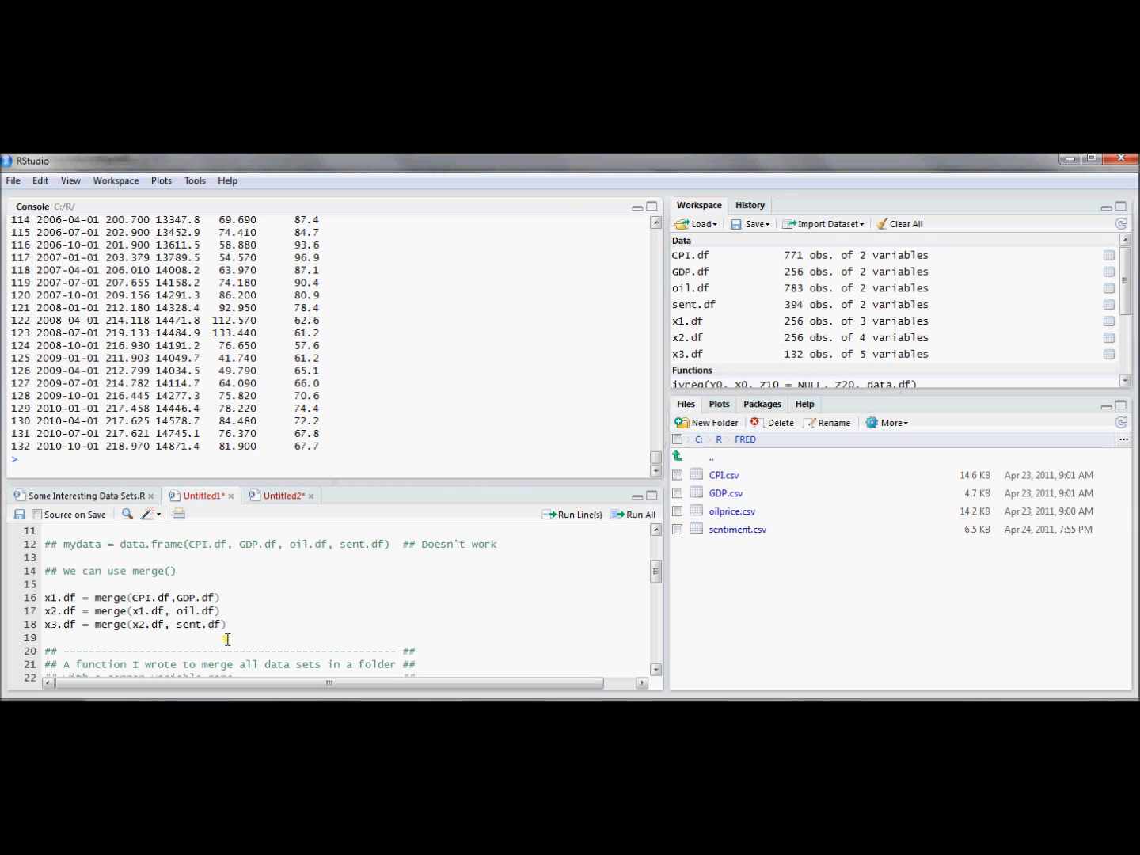
mouse_move(261, 640)
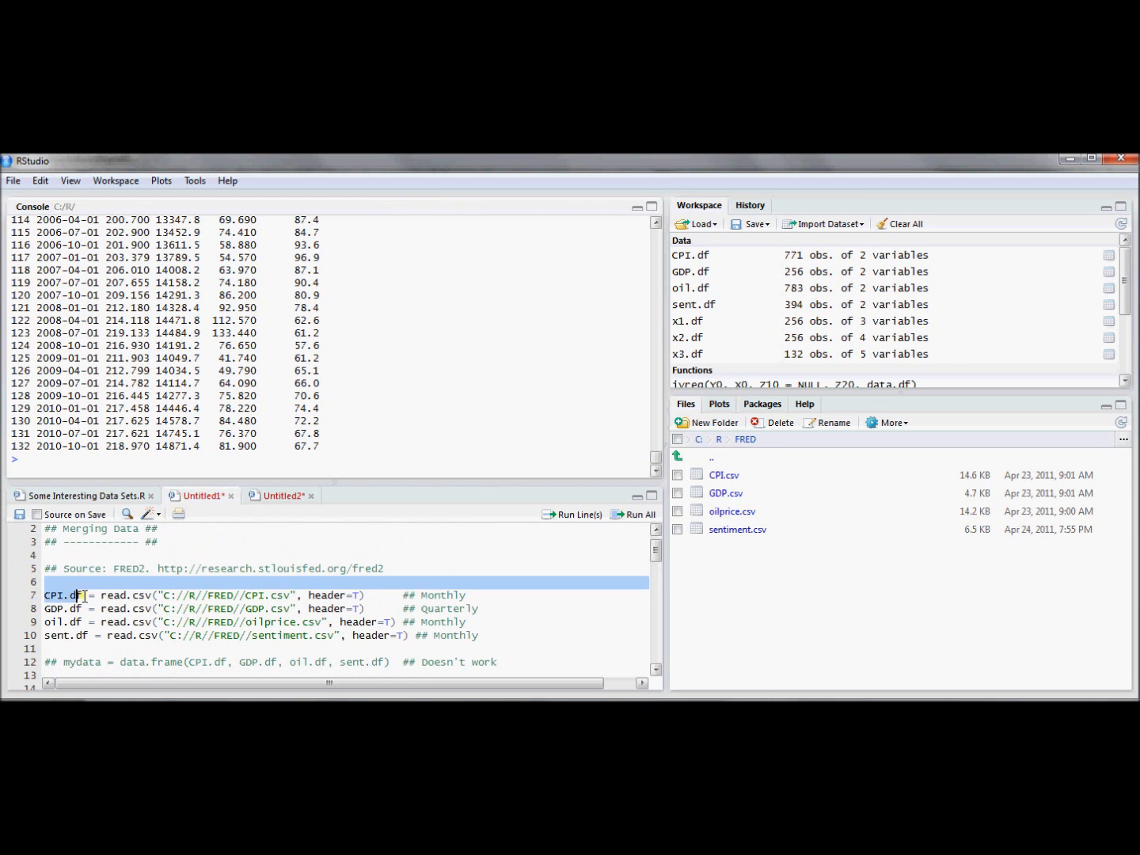
drag(85, 595, 478, 635)
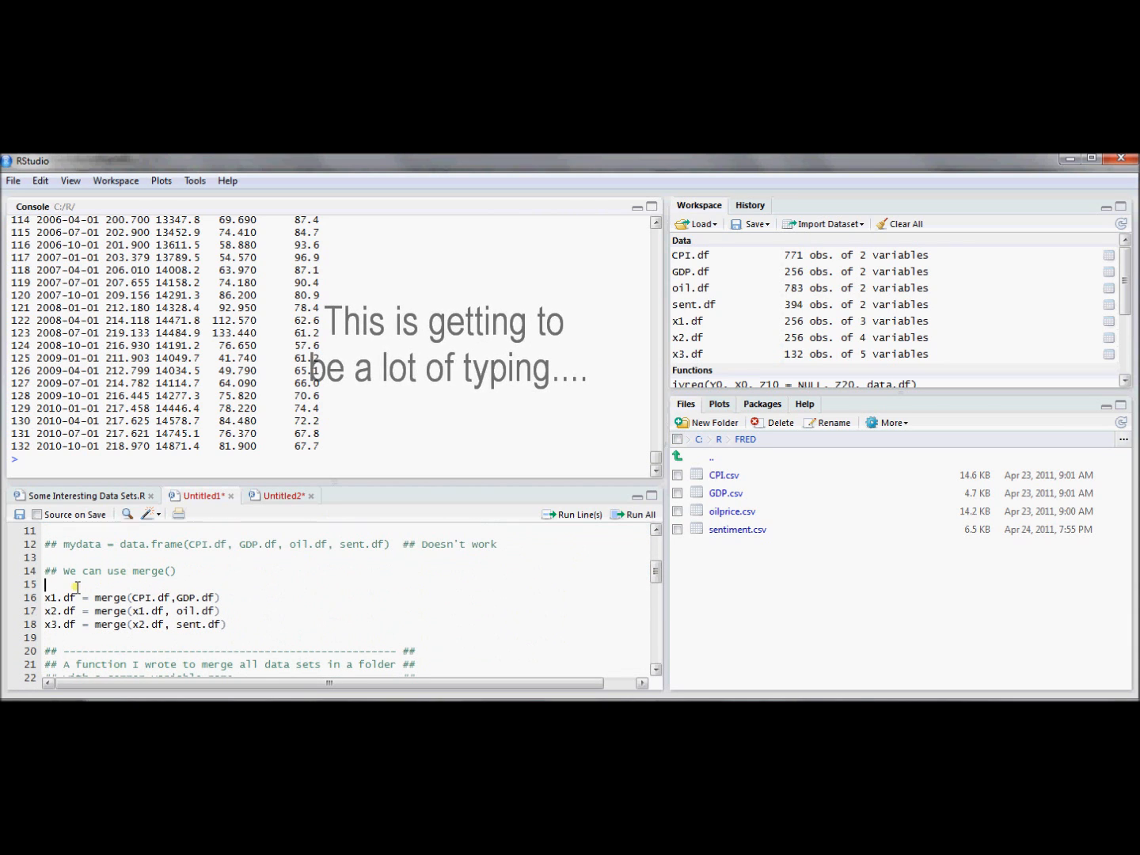
drag(44, 599, 228, 624)
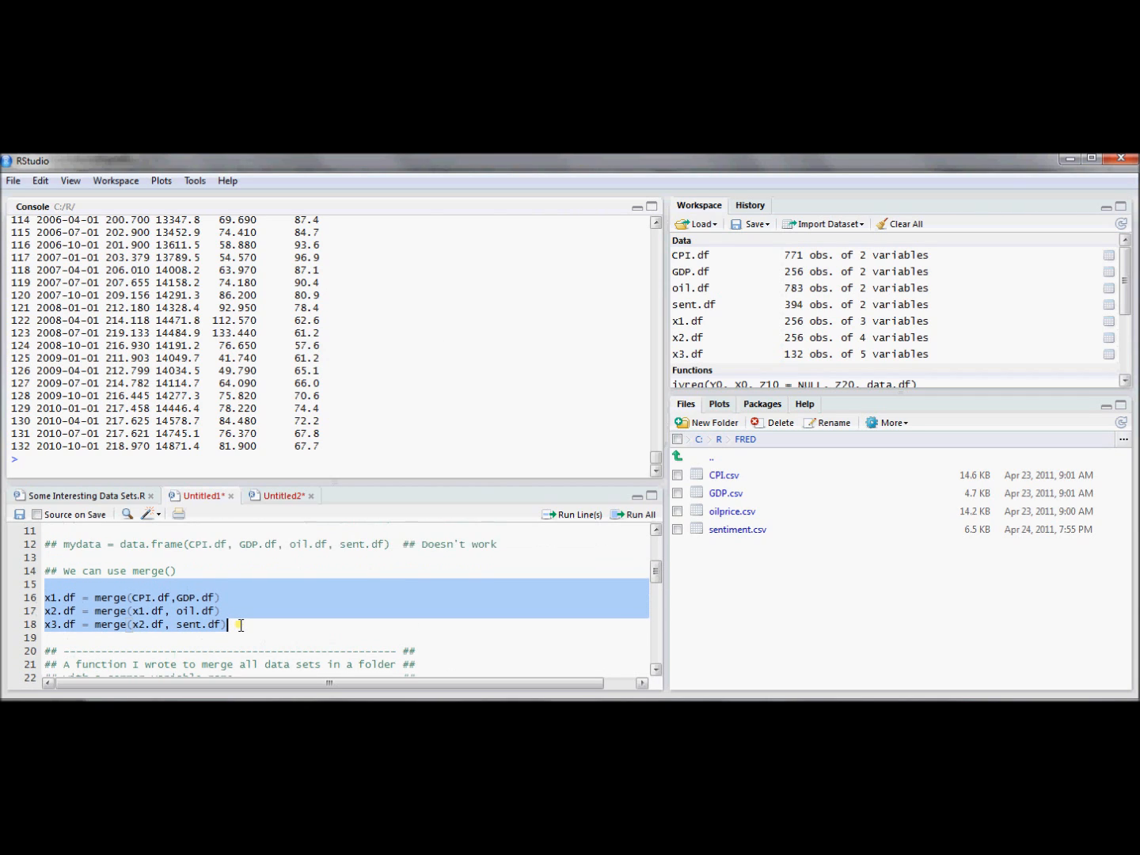
Select and run the multmerge function built on list.files, lapply and Reduce.
scroll(down, 3)
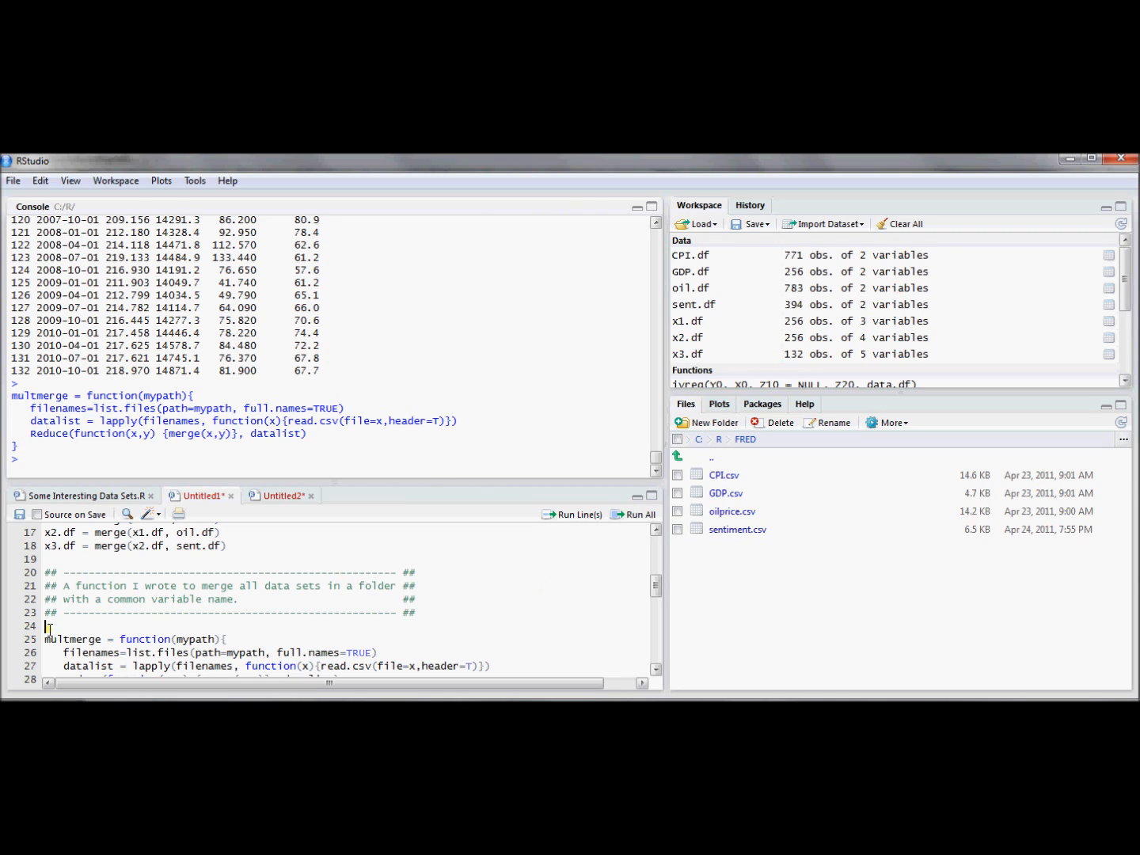
double_click(193, 640)
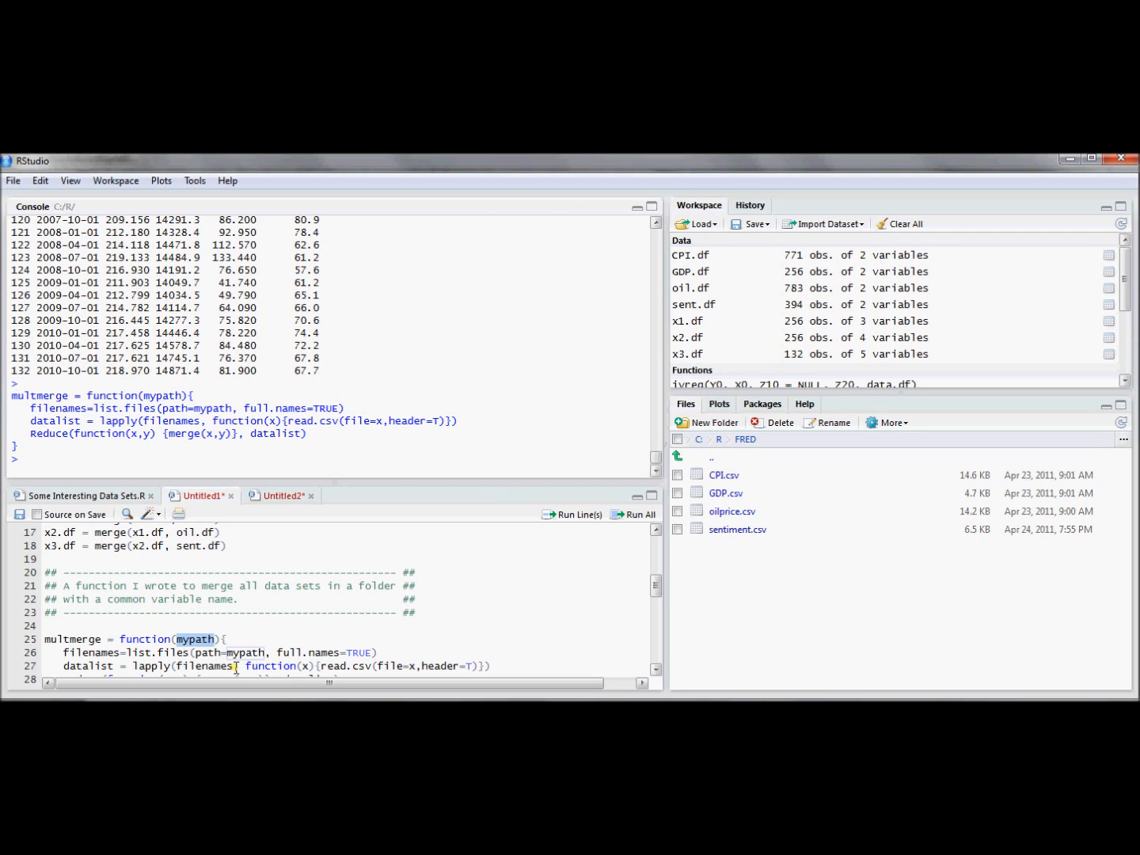
double_click(194, 640)
text(multmerge("C://R//FRED"))
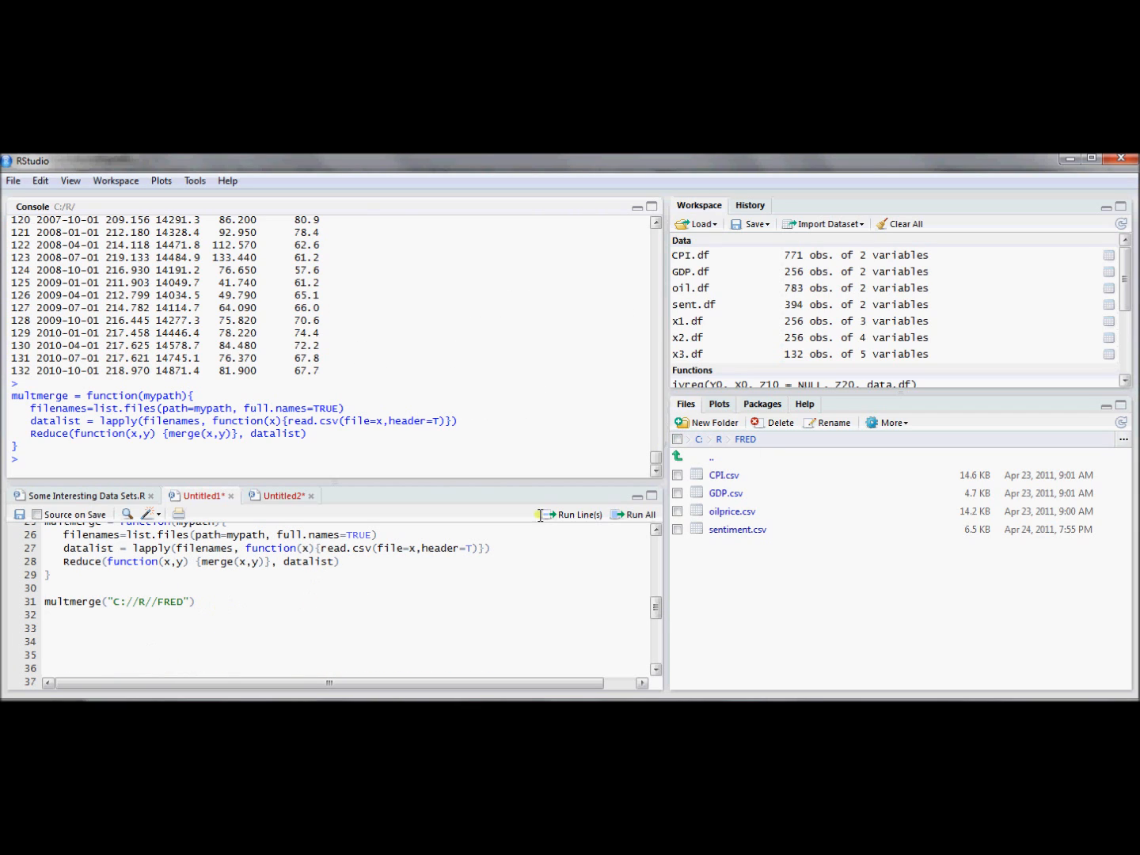
mouse_move(725, 547)
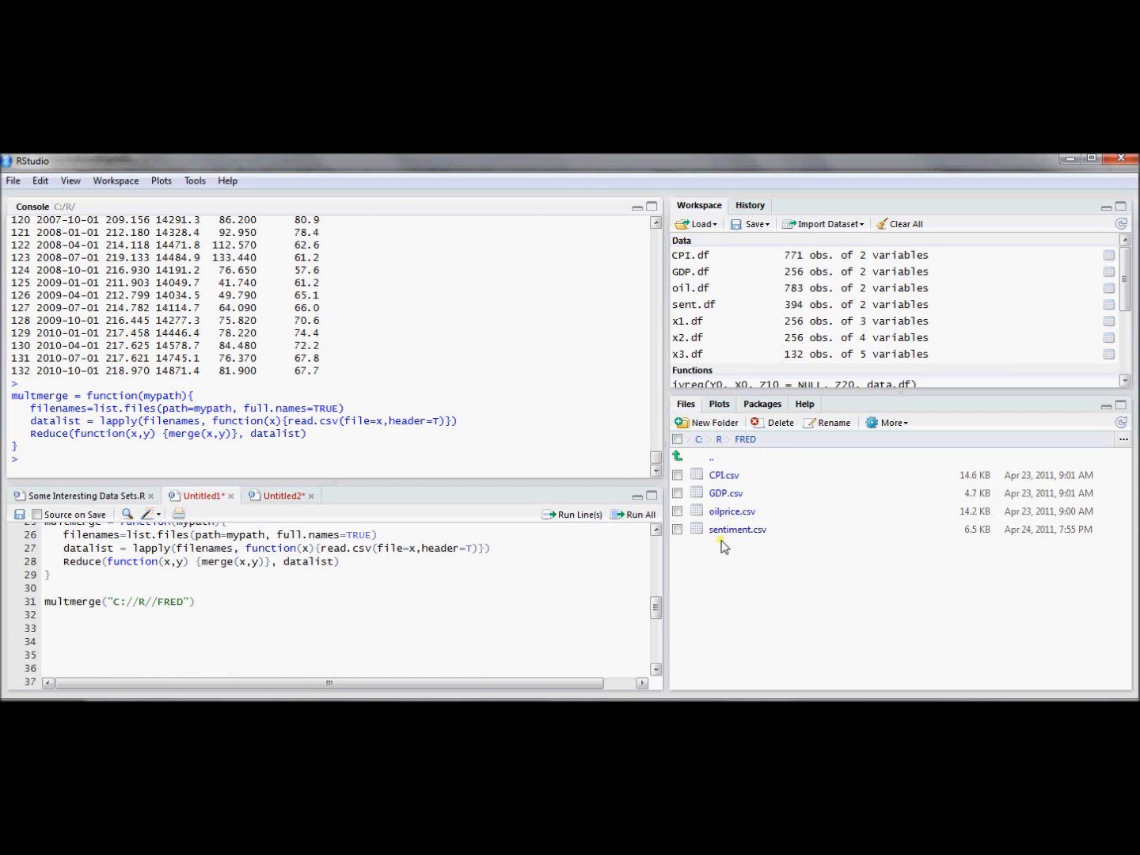
mouse_move(733, 492)
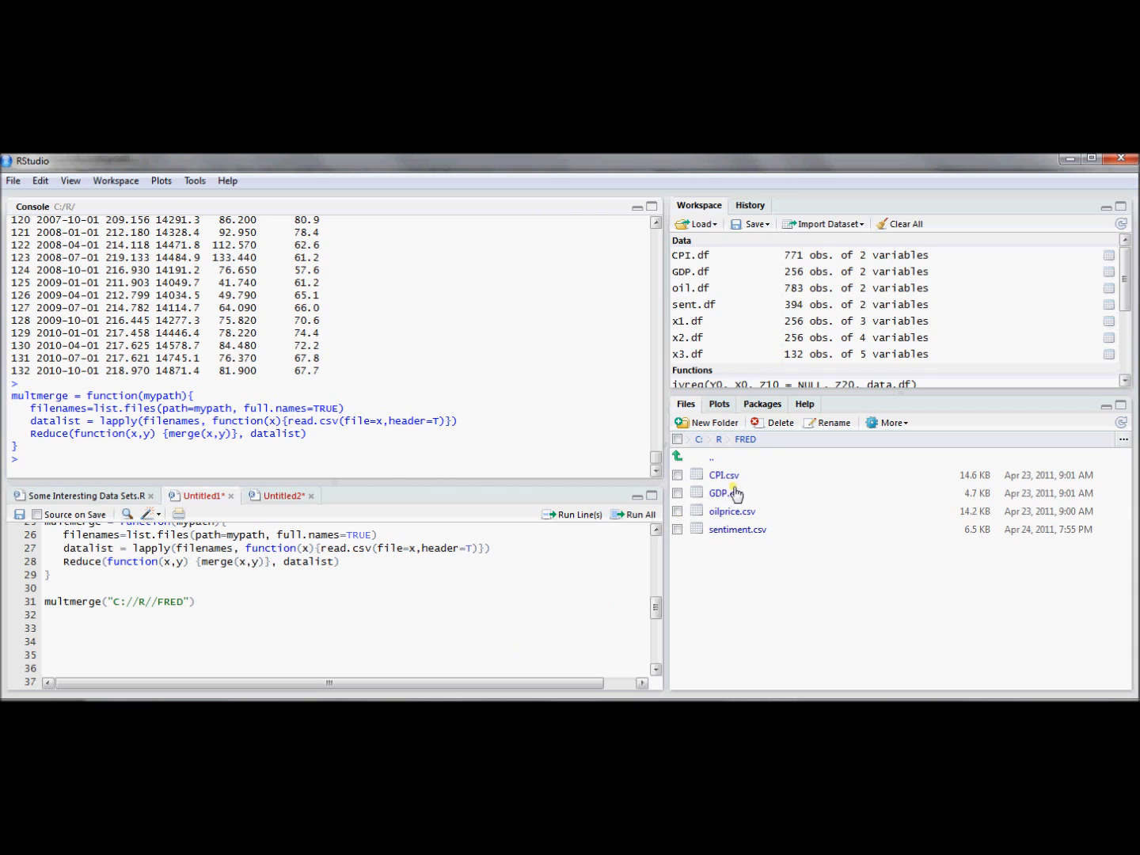
mouse_move(733, 510)
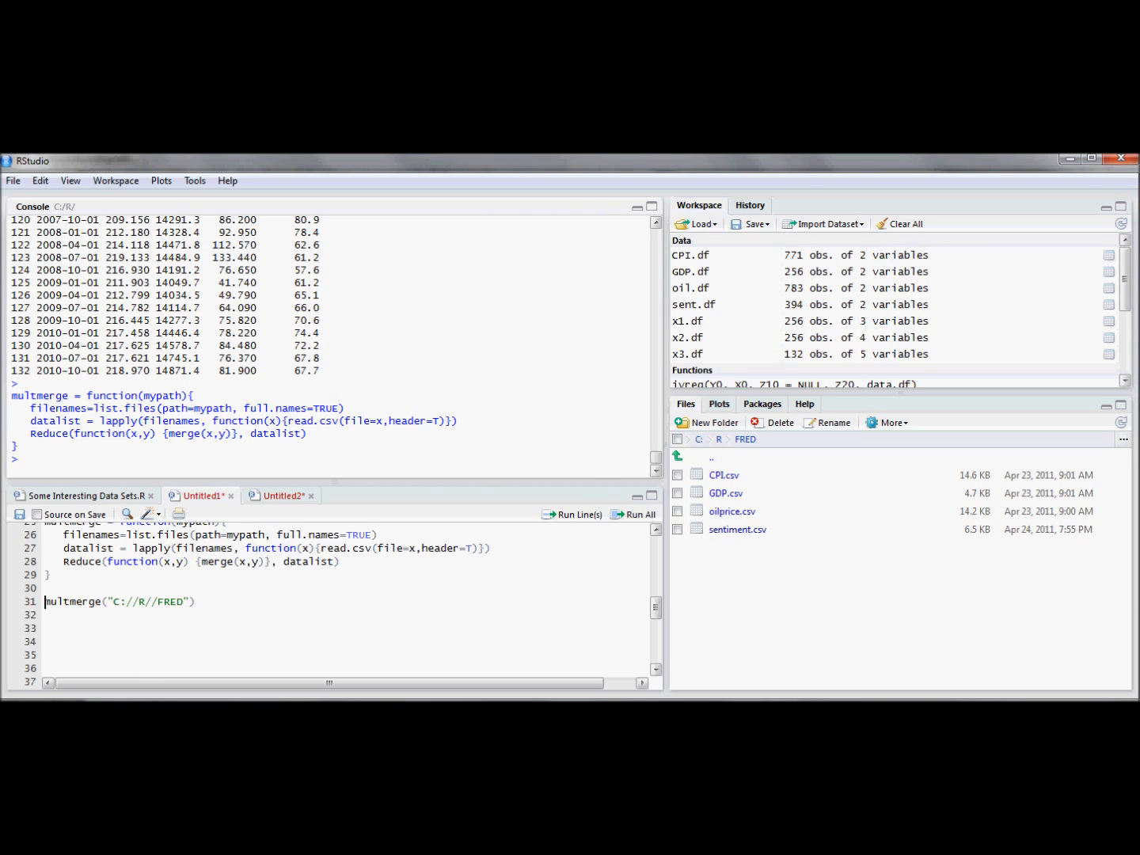
Assign mydata=multmerge("C://R//FRED") and print mydata's 132-row merged table in the console.
text(my)
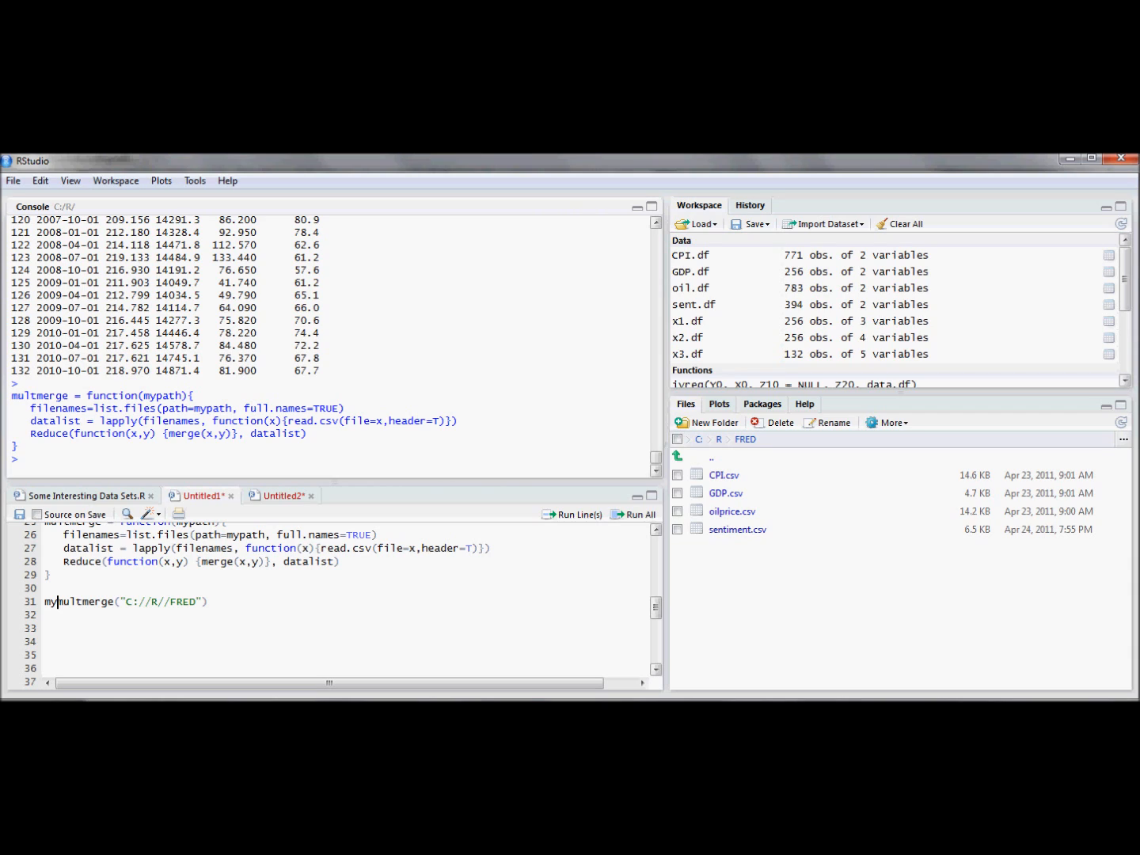
text(data)
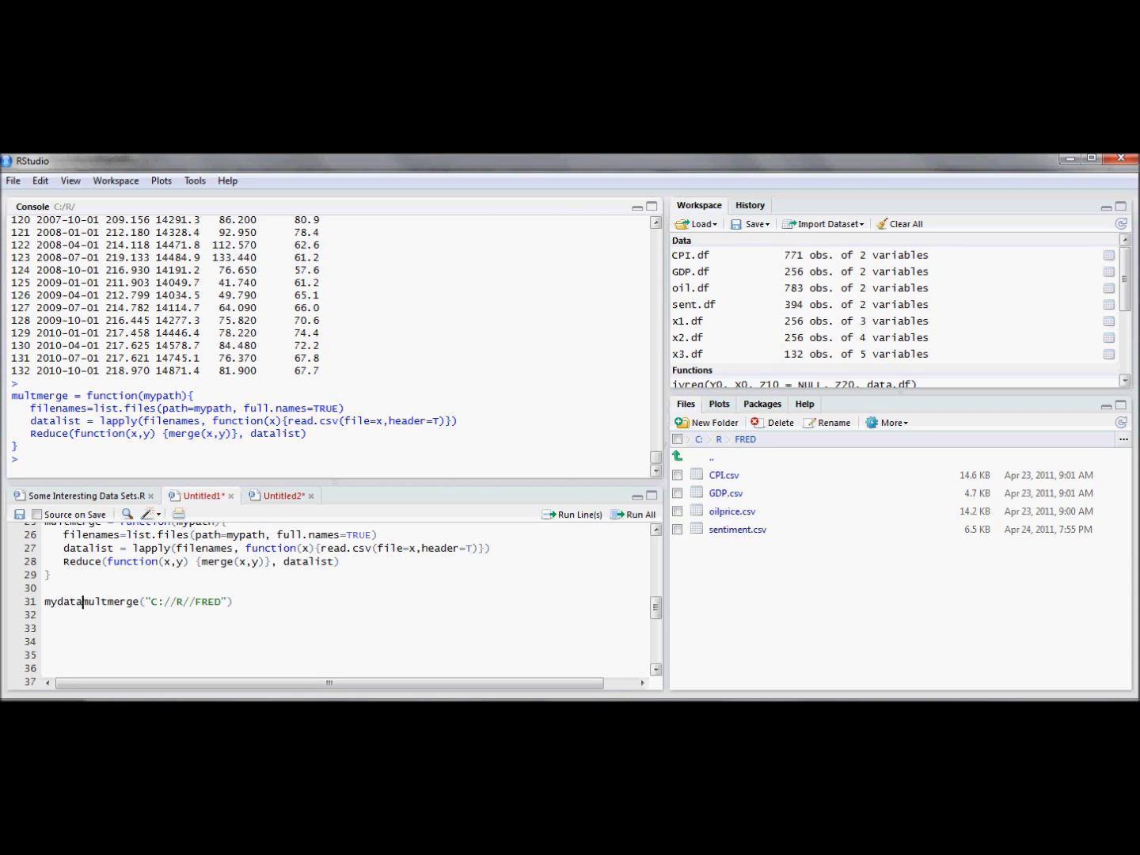
text(=)
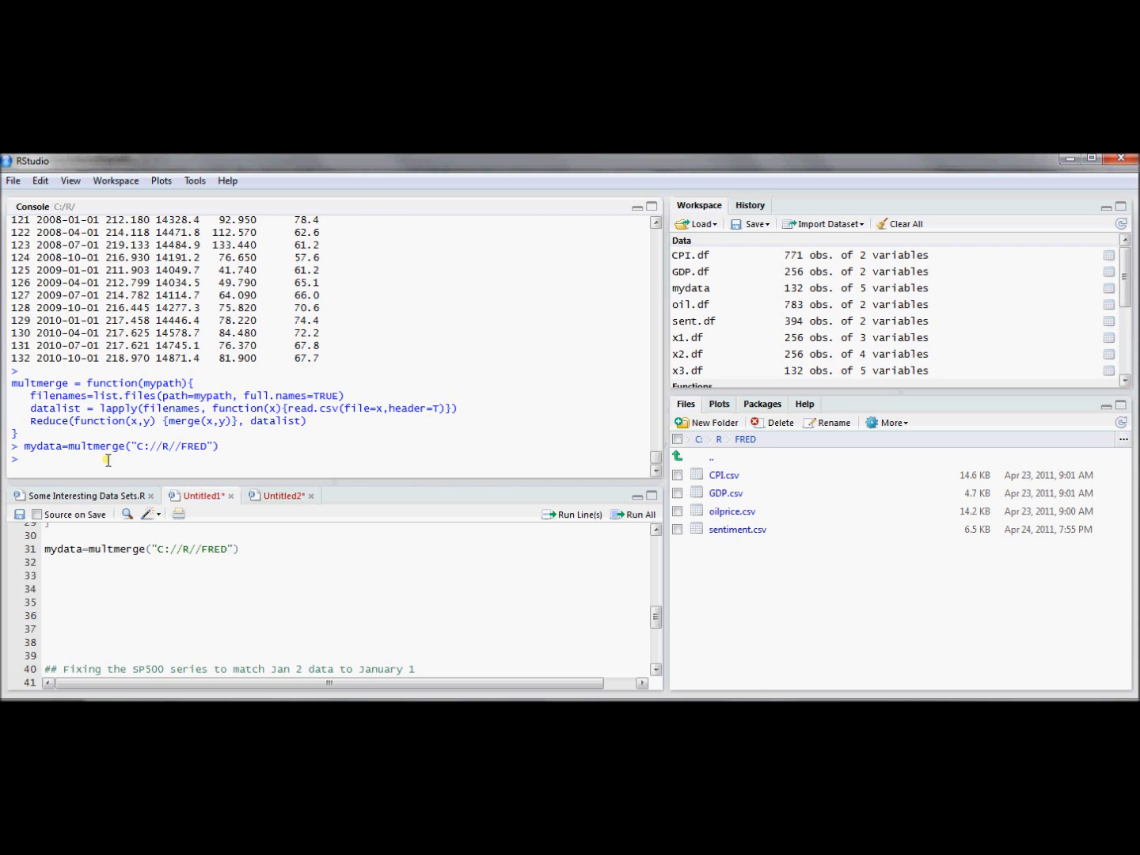
text(mydata)
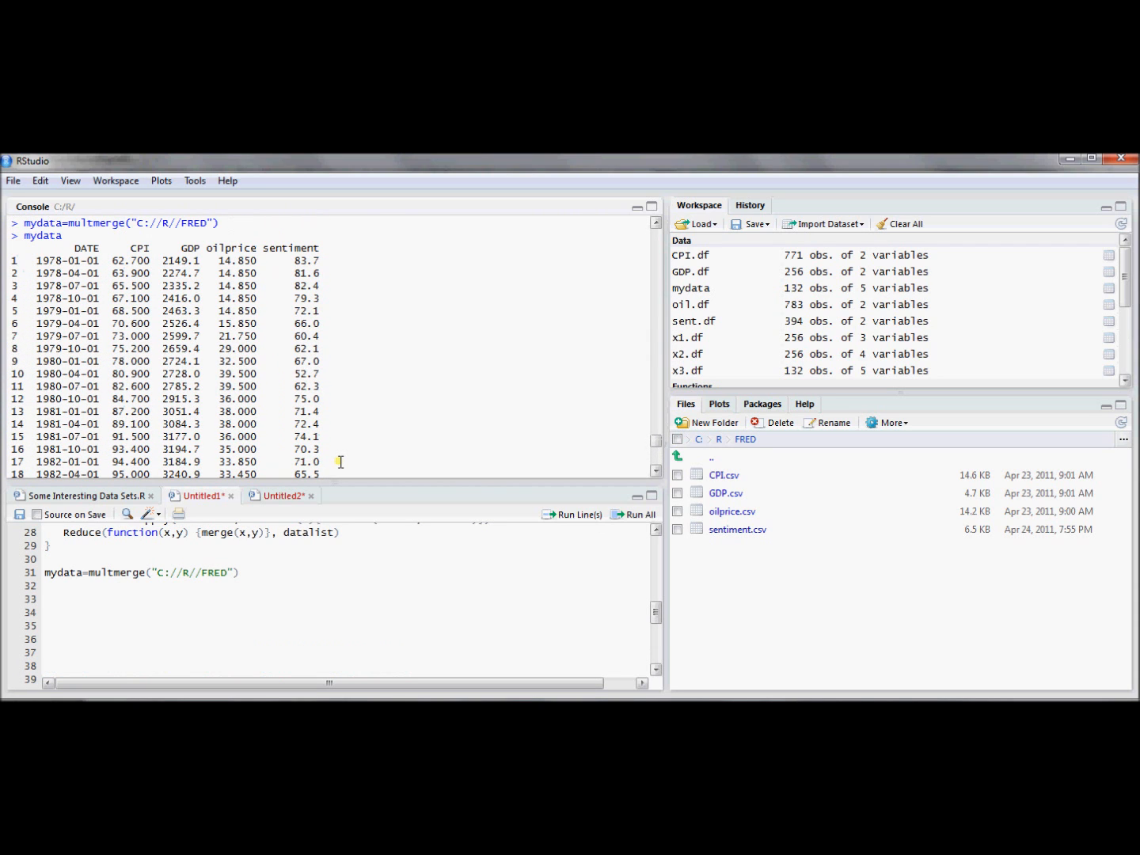